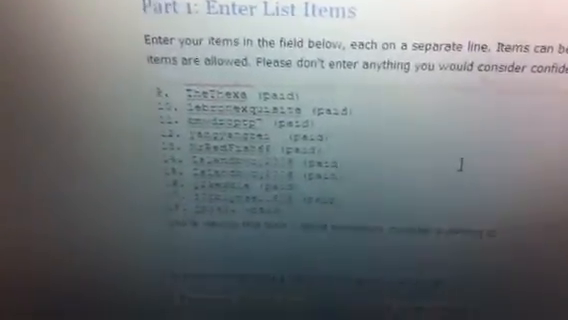
{"action": "scroll", "scroll_direction": "down", "scroll_amount": 3}
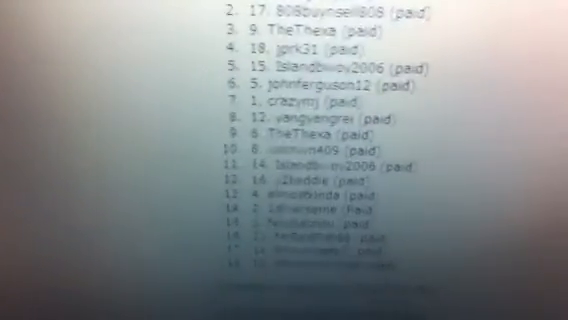
{"action": "scroll", "scroll_direction": "down", "scroll_amount": 3}
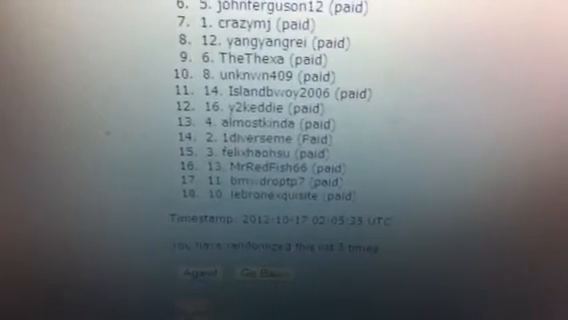